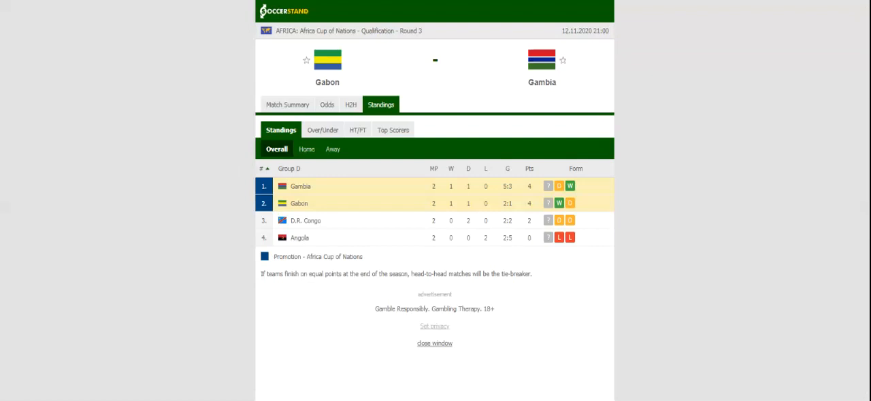
mouse_move(352, 90)
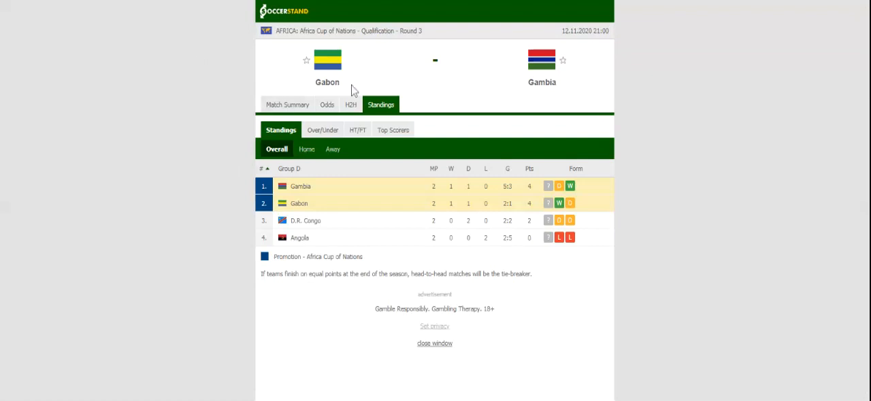
Step: Show the H2H section listing Gabon's and Gambia's last five results
left_click(351, 105)
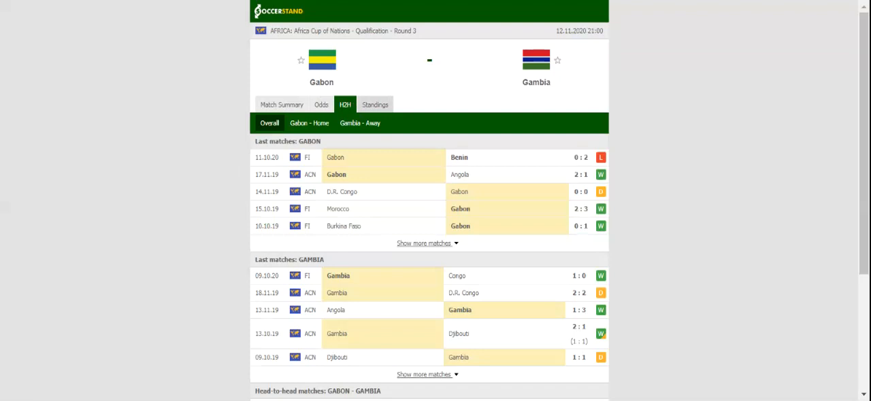
mouse_move(440, 83)
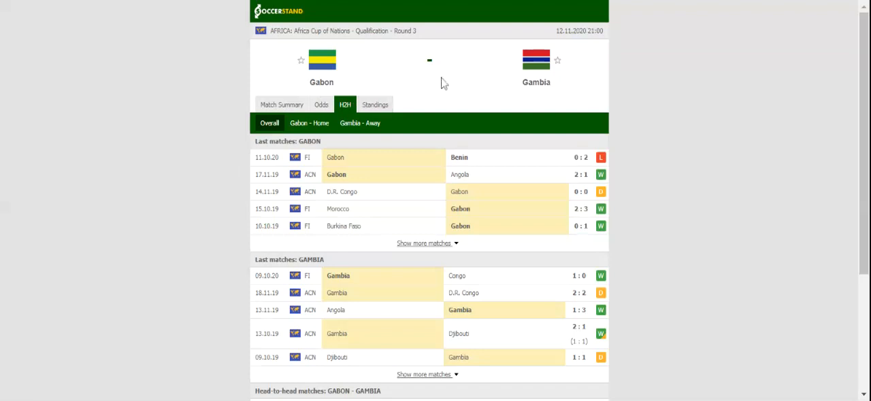
mouse_move(431, 93)
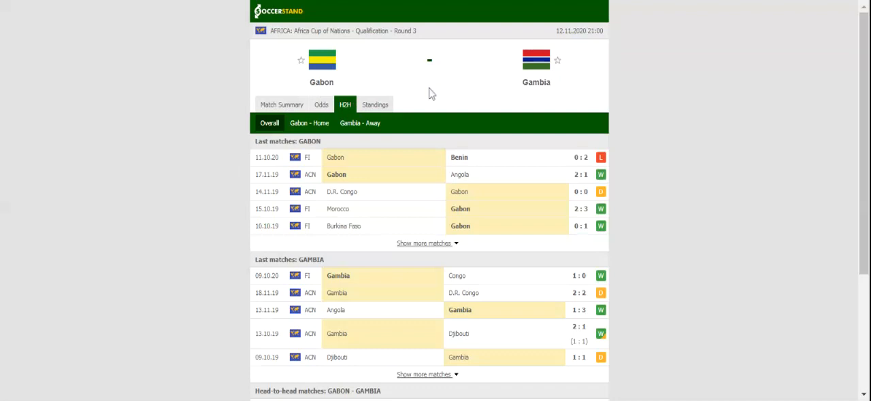